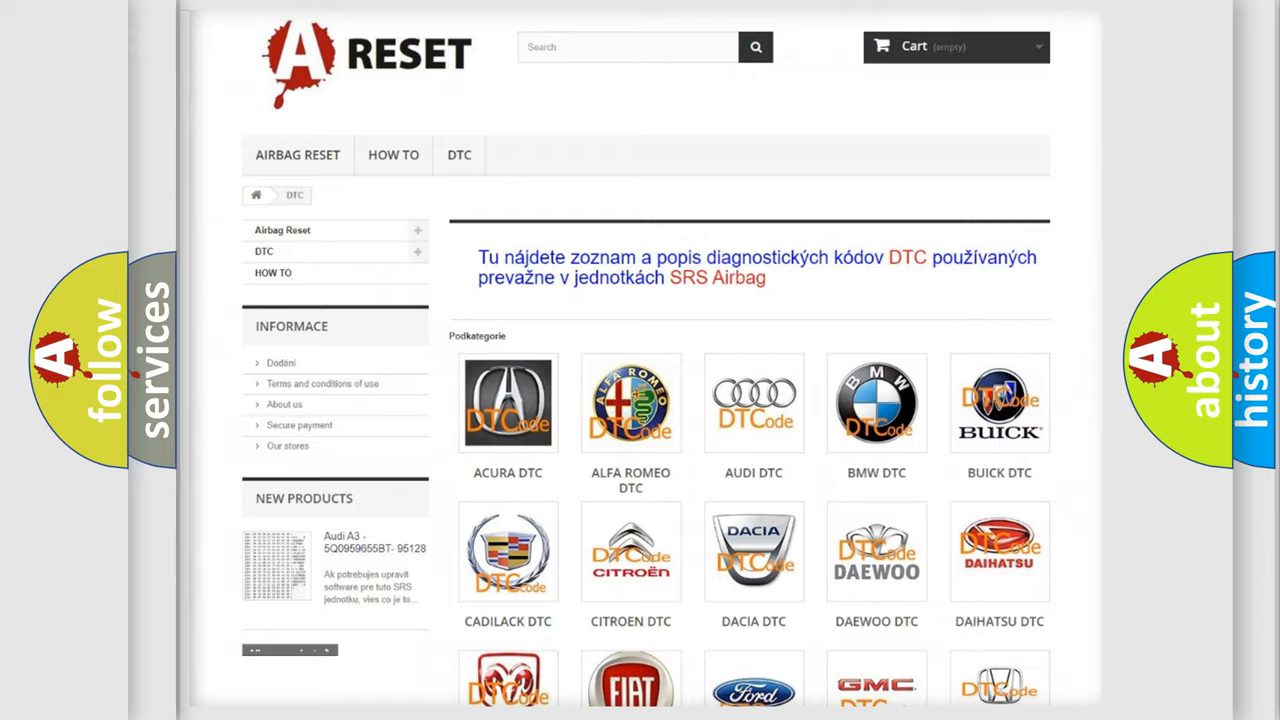
- Open the Lincoln tile from the DTC brand grid and browse its diagnostic code list
scroll("down", 3)
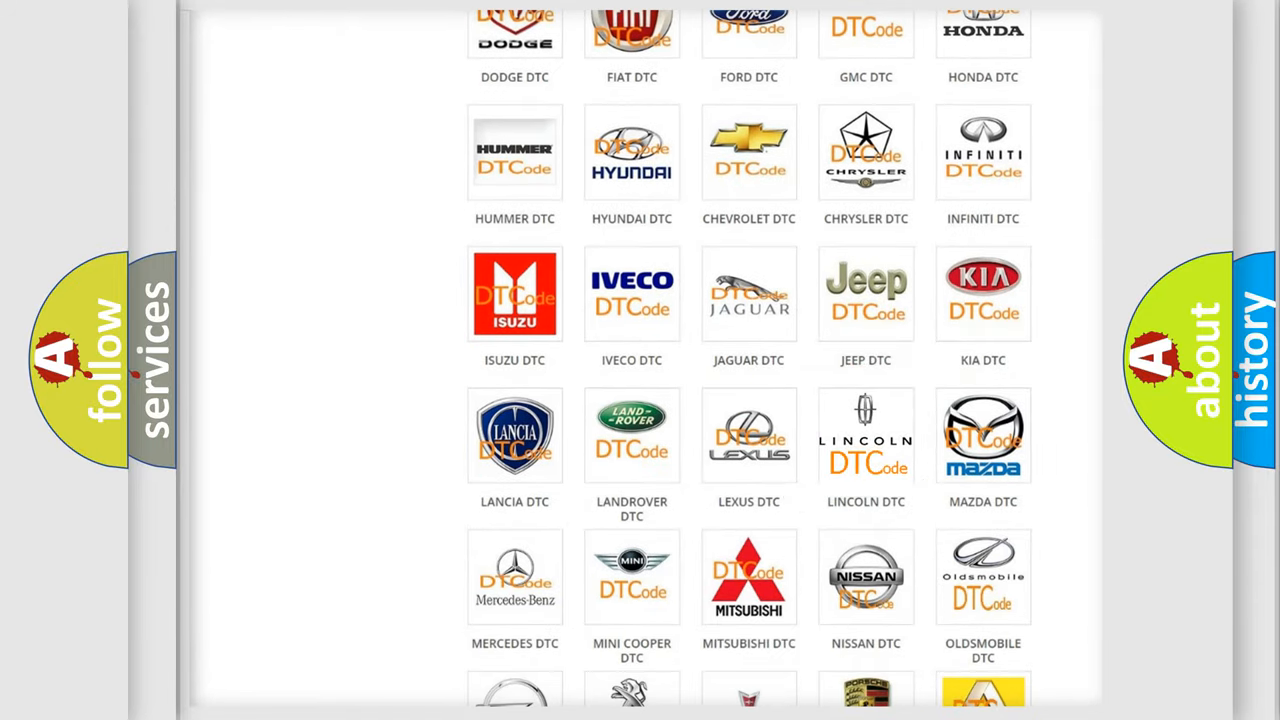
left_click(866, 435)
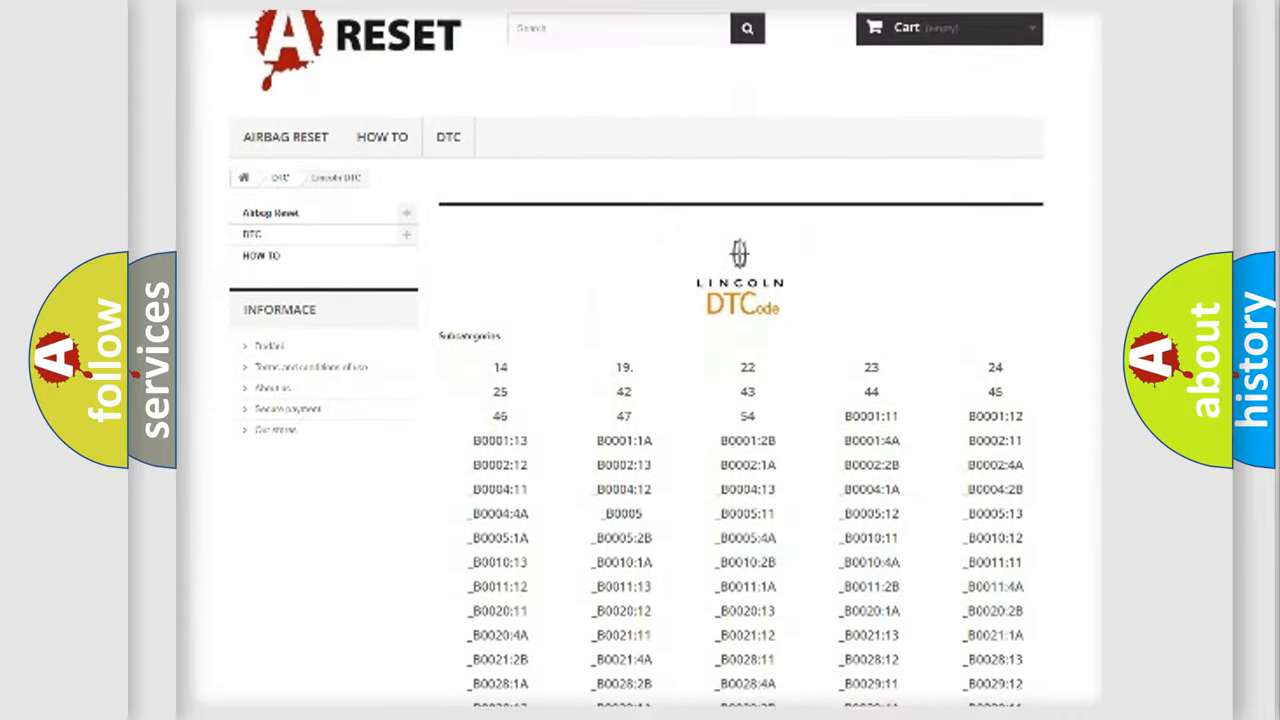
scroll("down", 3)
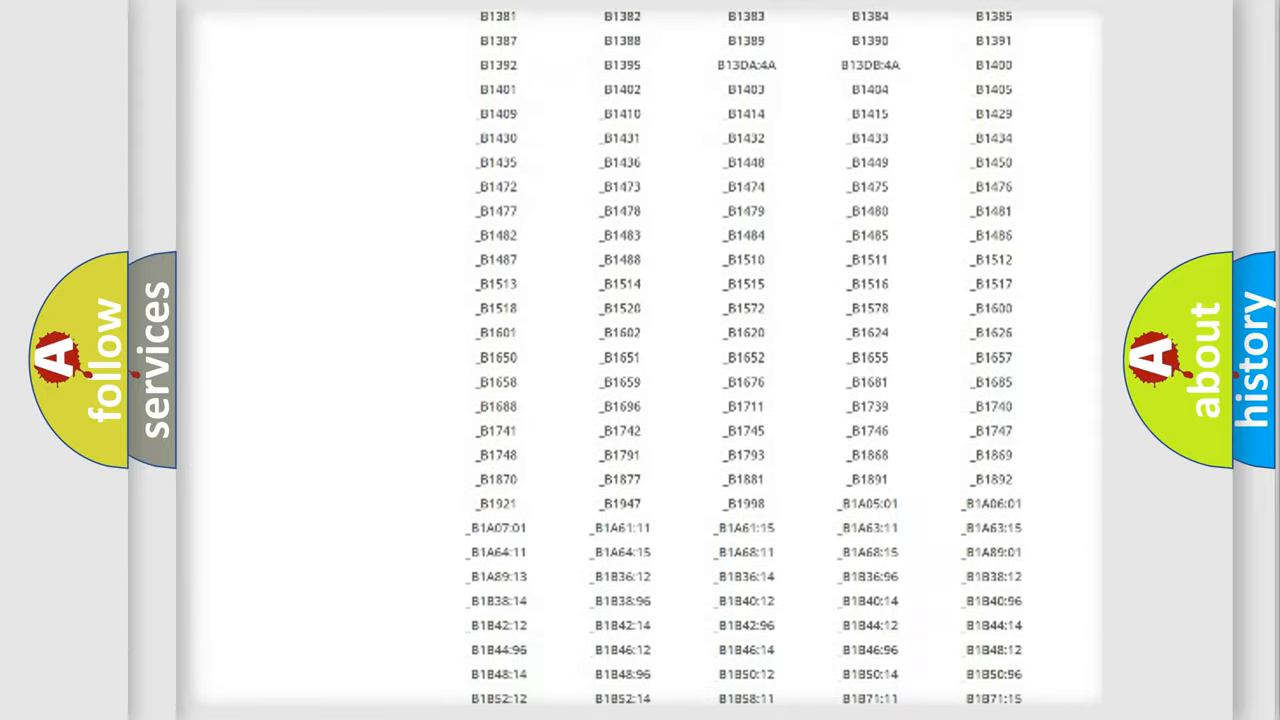